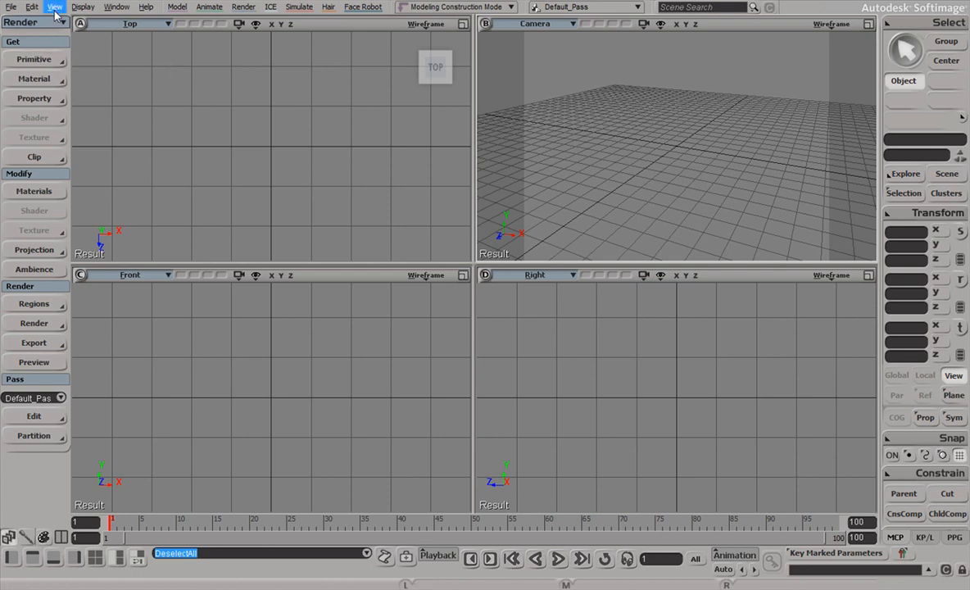
- Bring up the File menu's list of file and application commands
{"action": "left_click", "coordinate": [11, 6]}
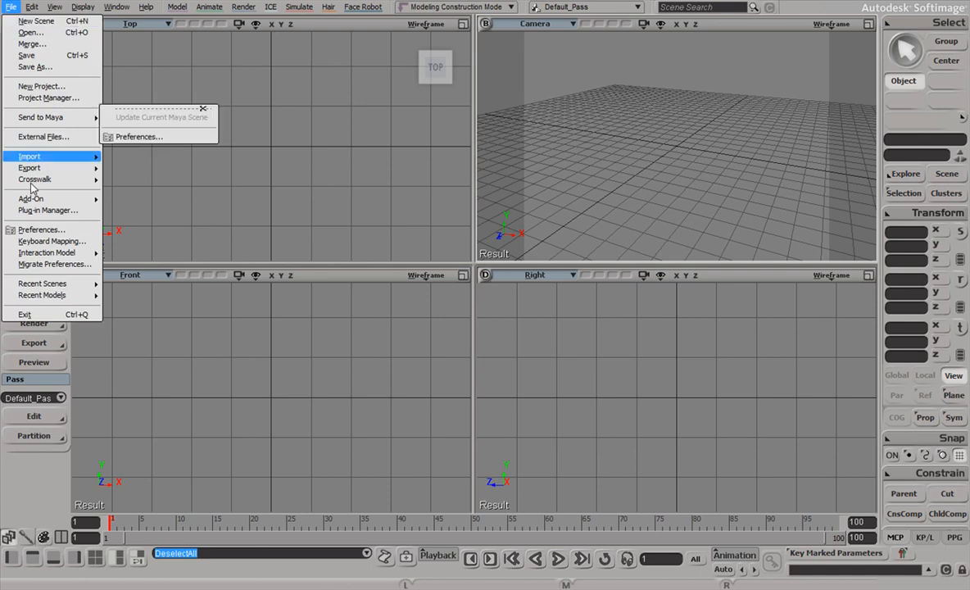
- Open Keyboard Mapping and load the Softimage Key Map from the Key Map list
{"action": "left_click", "coordinate": [52, 241]}
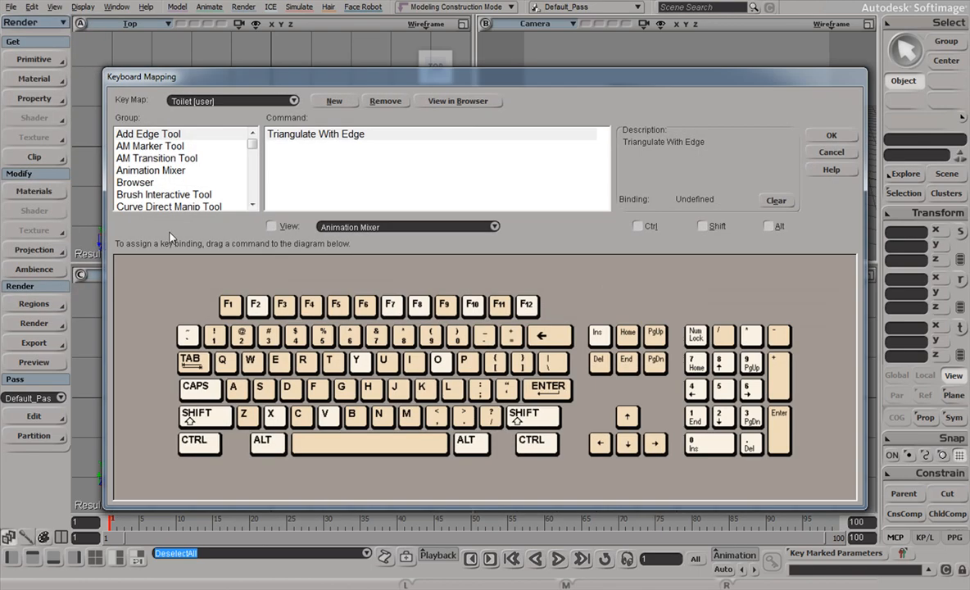
{"action": "mouse_move", "coordinate": [387, 101]}
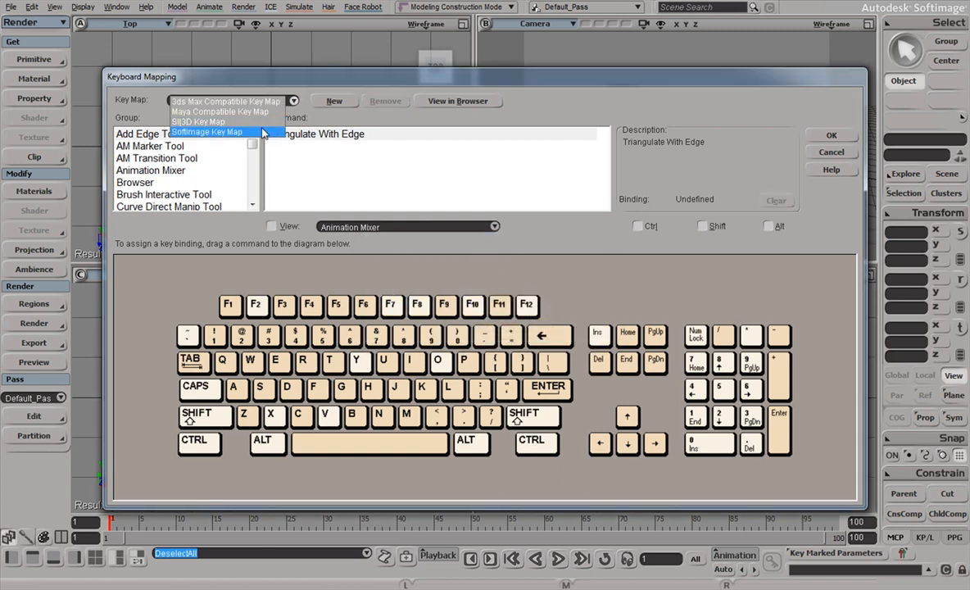
{"action": "left_click", "coordinate": [206, 131]}
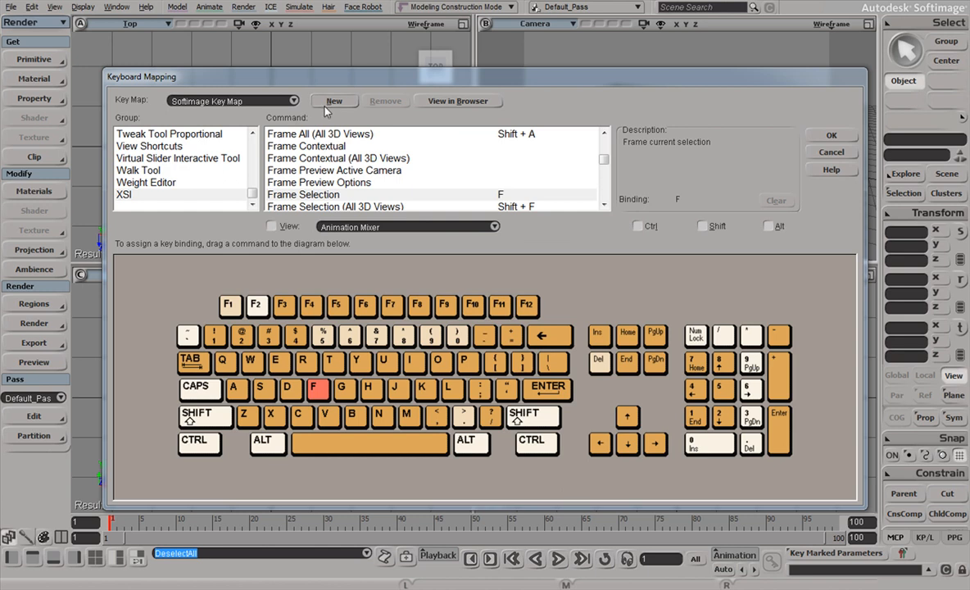
- Create a new user key map named 'Toilet' and make it the active map
{"action": "left_click", "coordinate": [334, 100]}
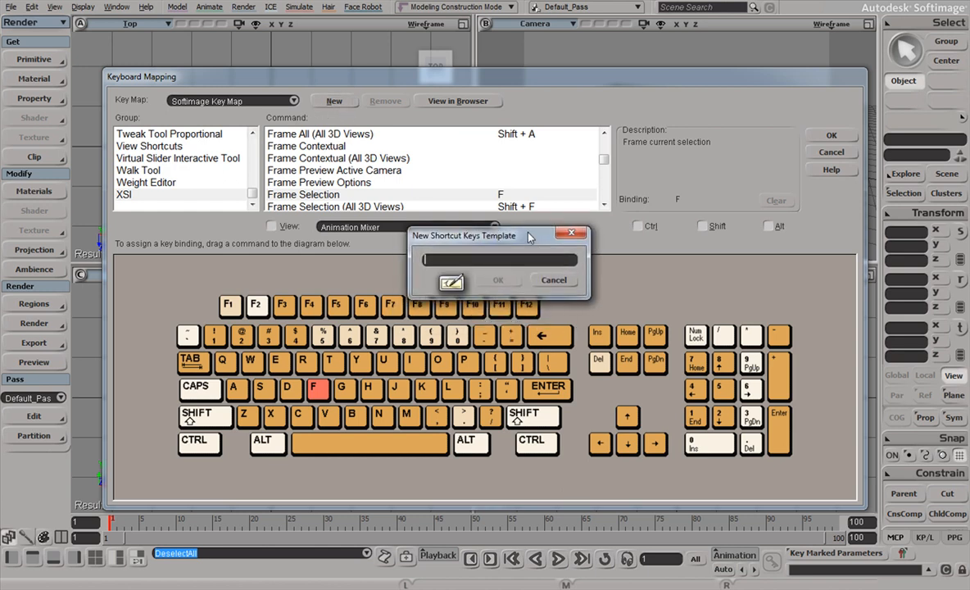
{"action": "type", "text": "Tol"}
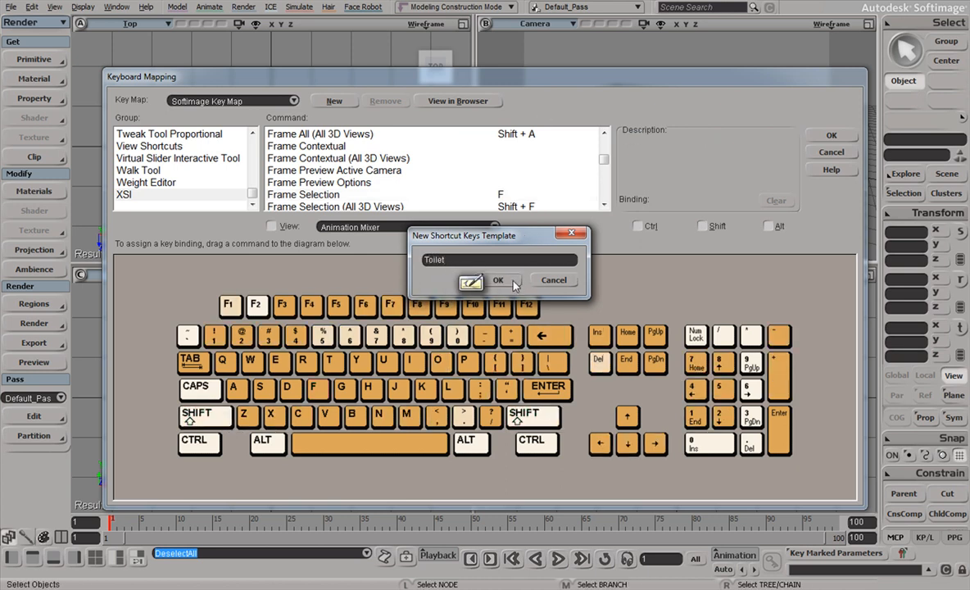
{"action": "left_click", "coordinate": [498, 281]}
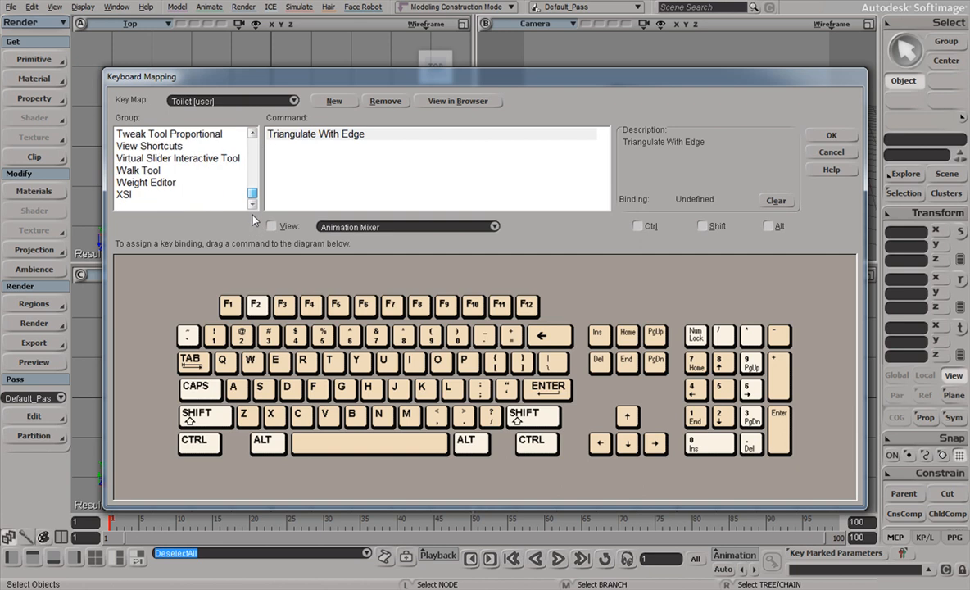
- Select Render Preview in the XSI command group and enable the Alt modifier
{"action": "left_click", "coordinate": [151, 145]}
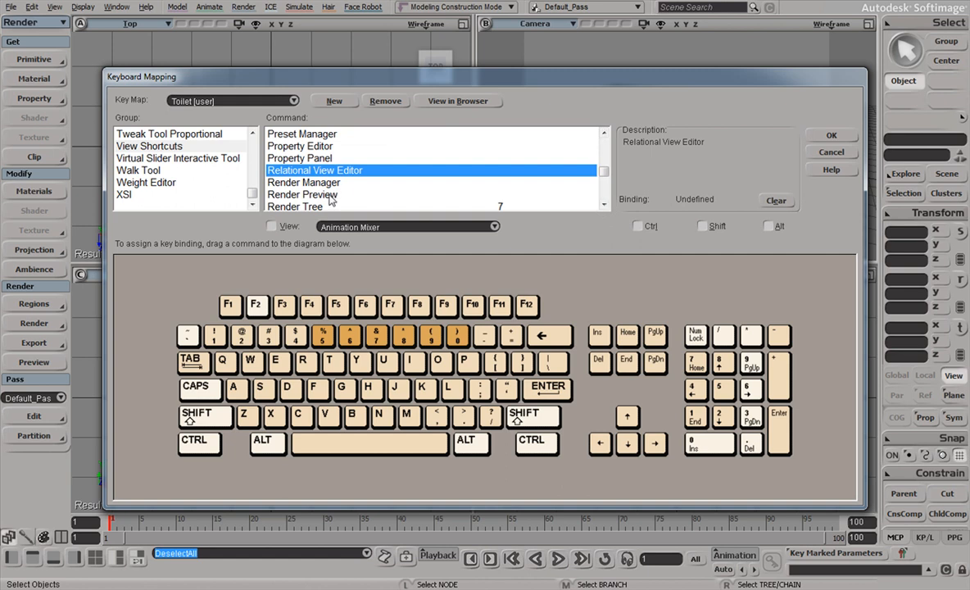
{"action": "left_click", "coordinate": [301, 193]}
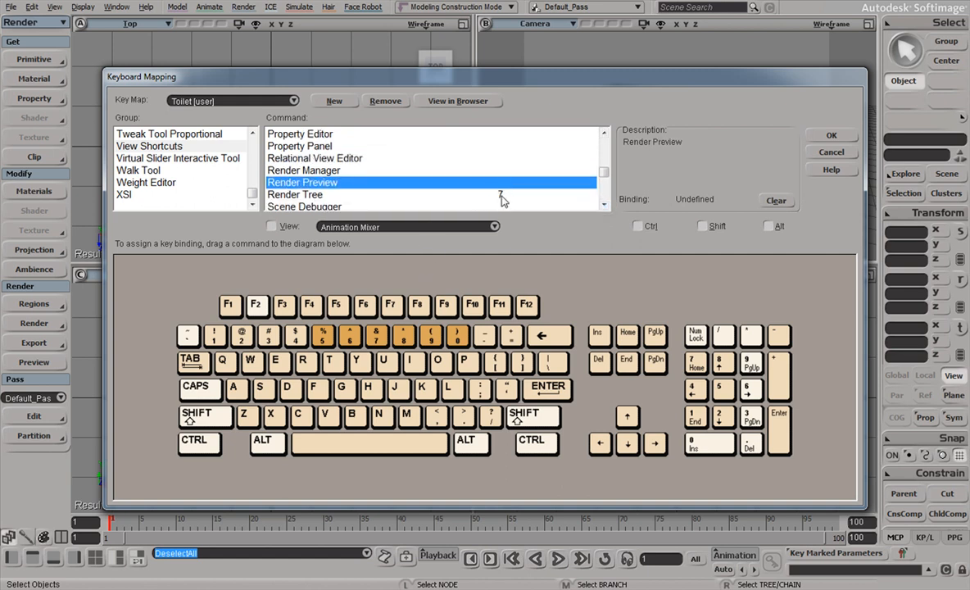
{"action": "left_click", "coordinate": [295, 193]}
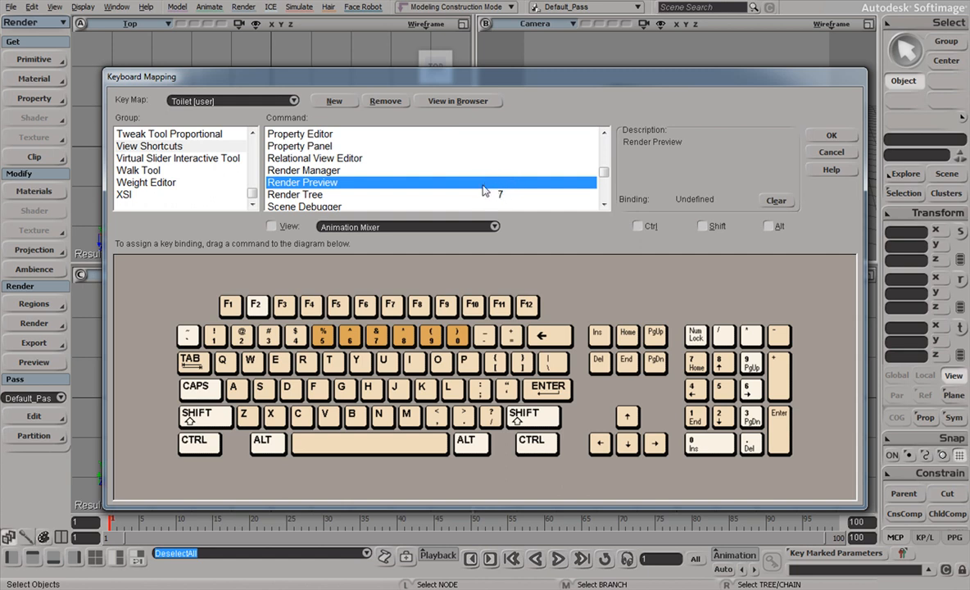
{"action": "mouse_move", "coordinate": [485, 221]}
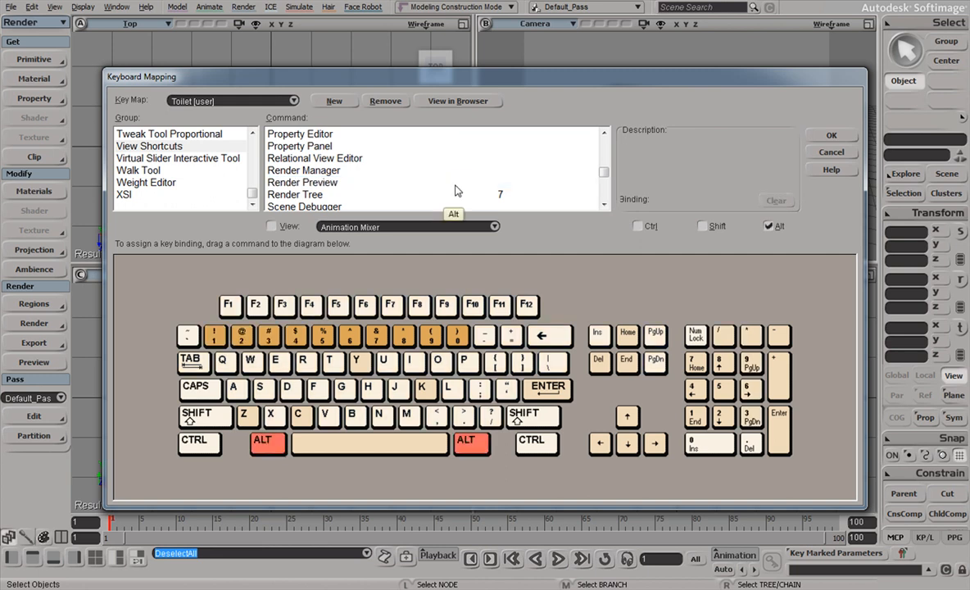
- Bind Render Preview to Alt+R in the Toilet key map
{"action": "left_click", "coordinate": [302, 182]}
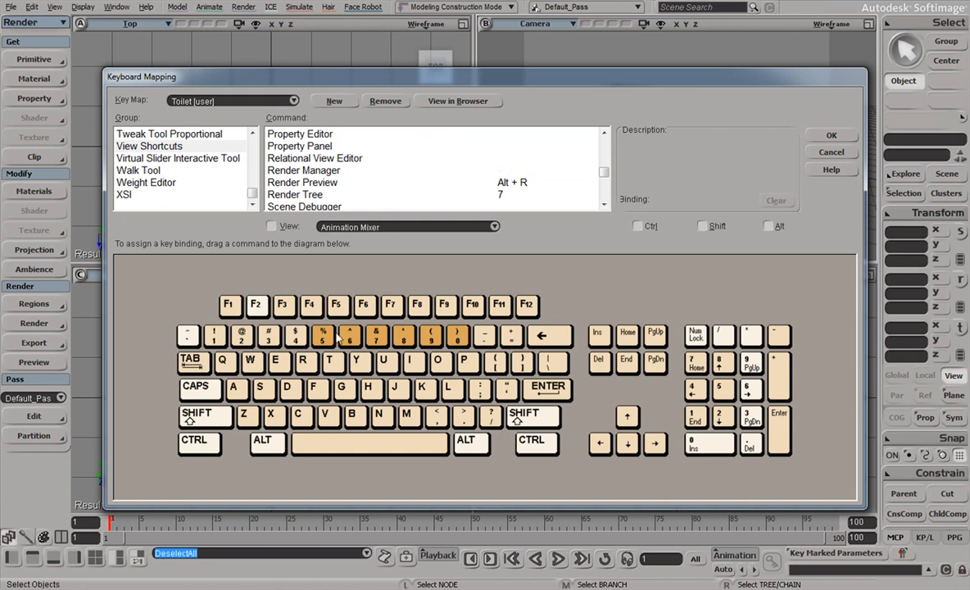
{"action": "mouse_move", "coordinate": [556, 221]}
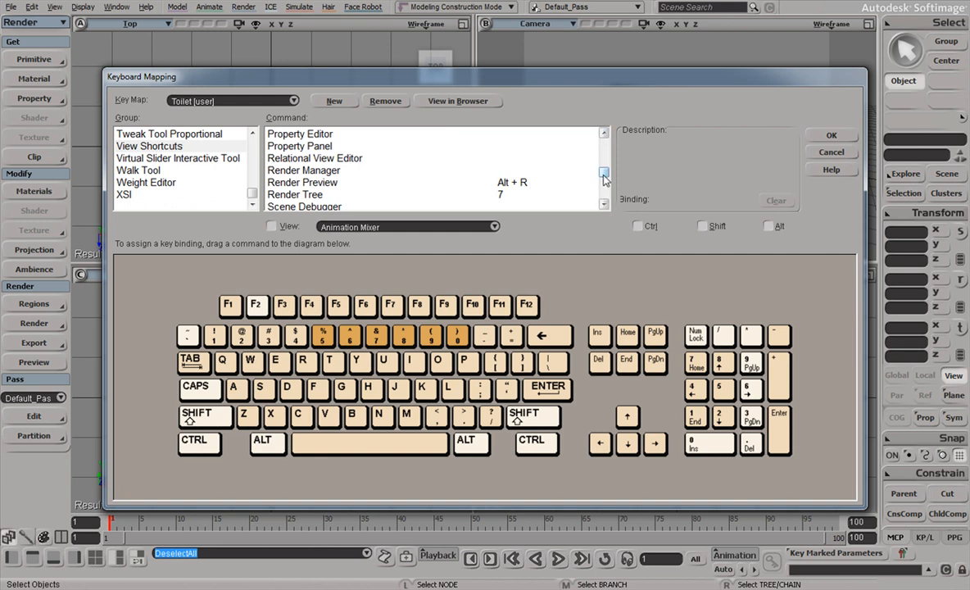
{"action": "left_click", "coordinate": [604, 172]}
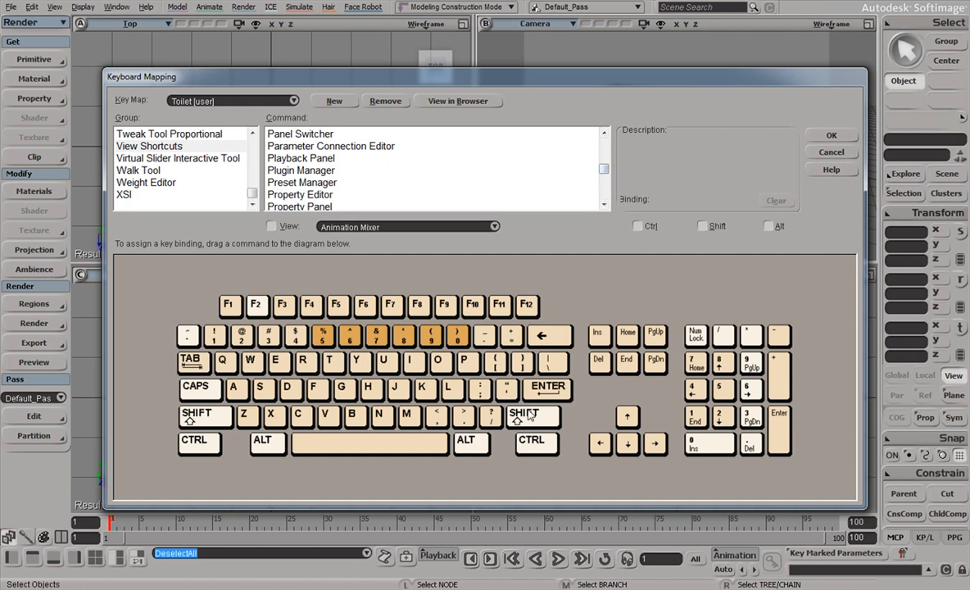
{"action": "left_click", "coordinate": [769, 226]}
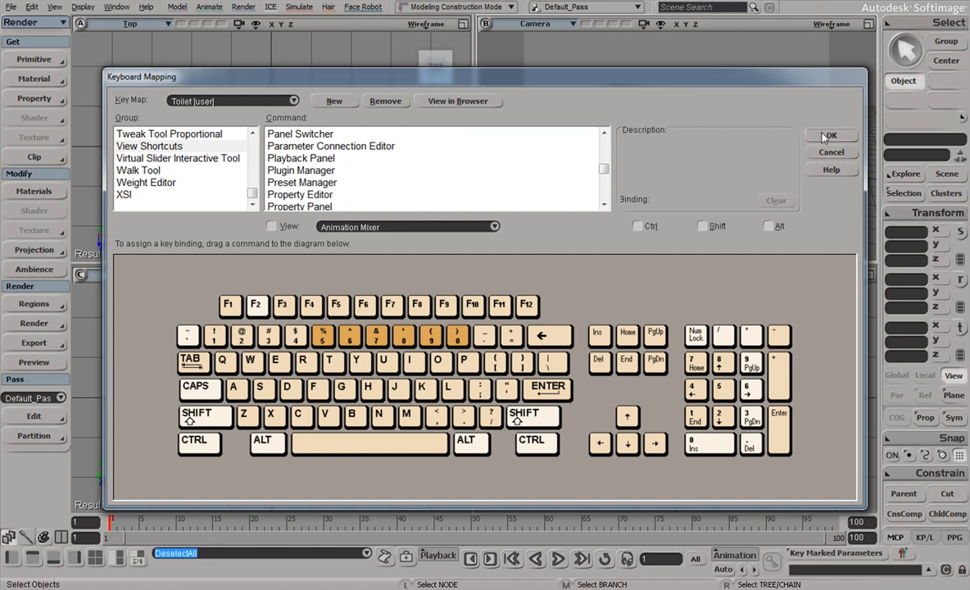
- Save the Toilet key map and open the Render Preview window via Alt+R
{"action": "left_click", "coordinate": [829, 134]}
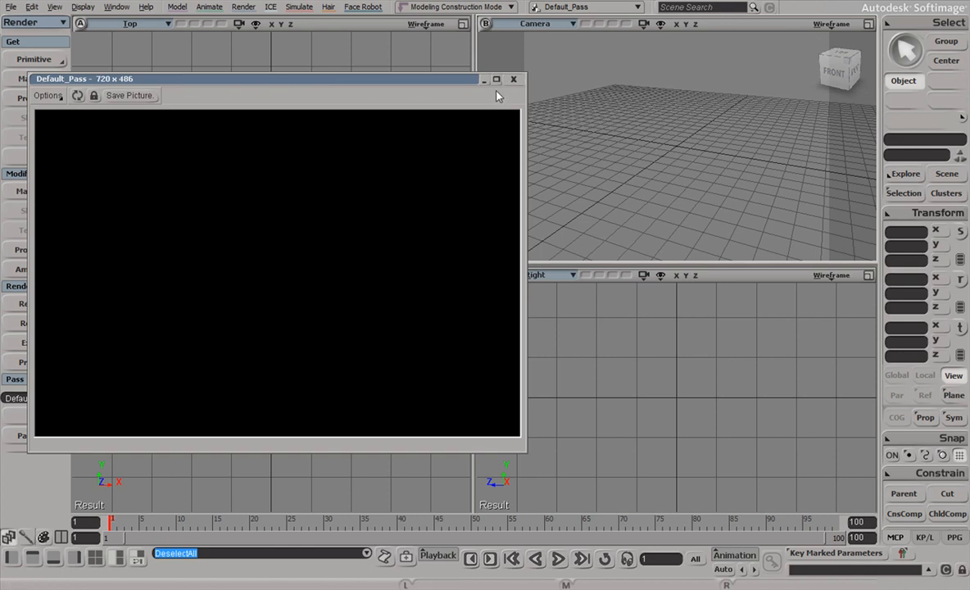
{"action": "left_click", "coordinate": [515, 79]}
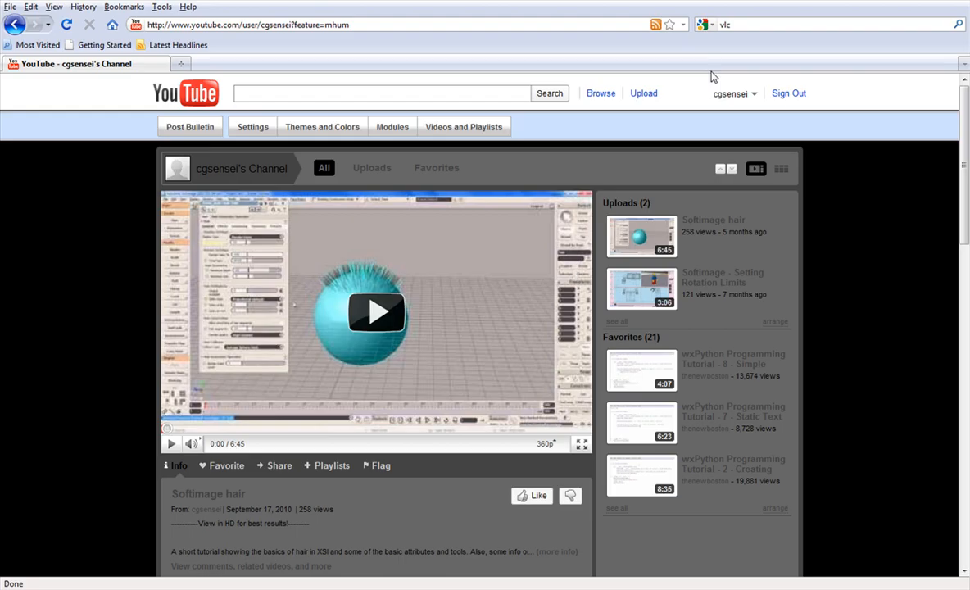
{"action": "mouse_move", "coordinate": [803, 219]}
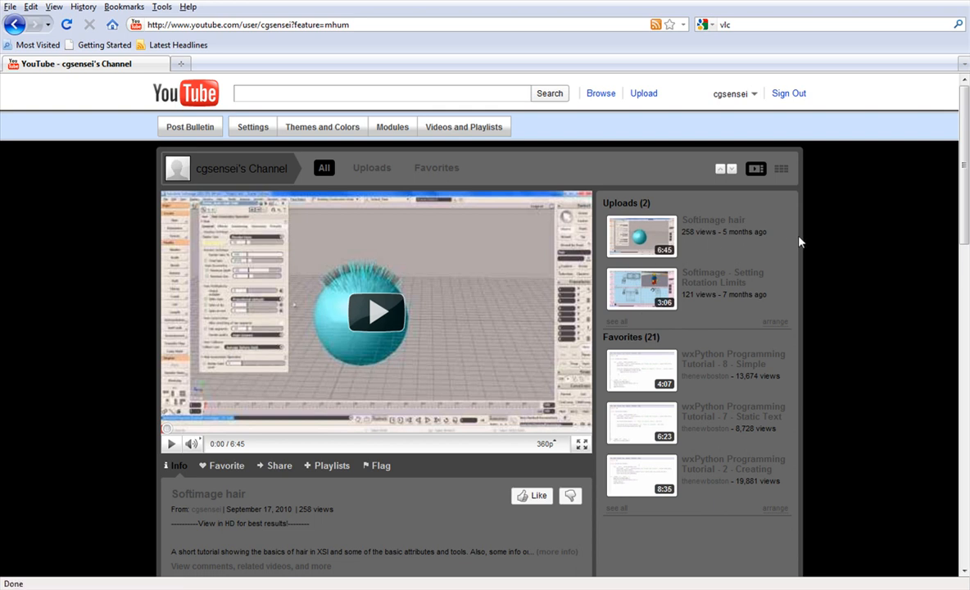
{"action": "mouse_move", "coordinate": [793, 250]}
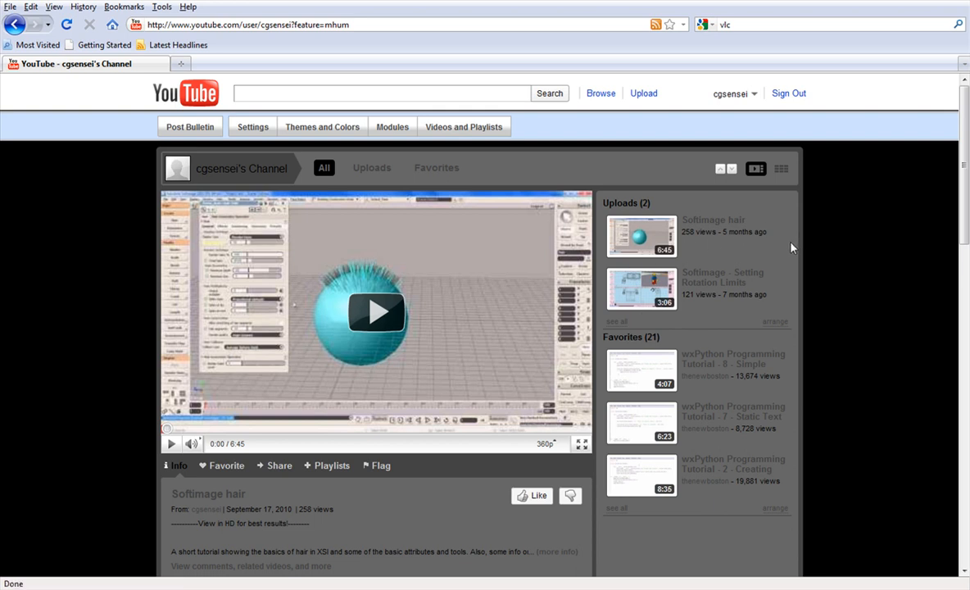
{"action": "mouse_move", "coordinate": [754, 236]}
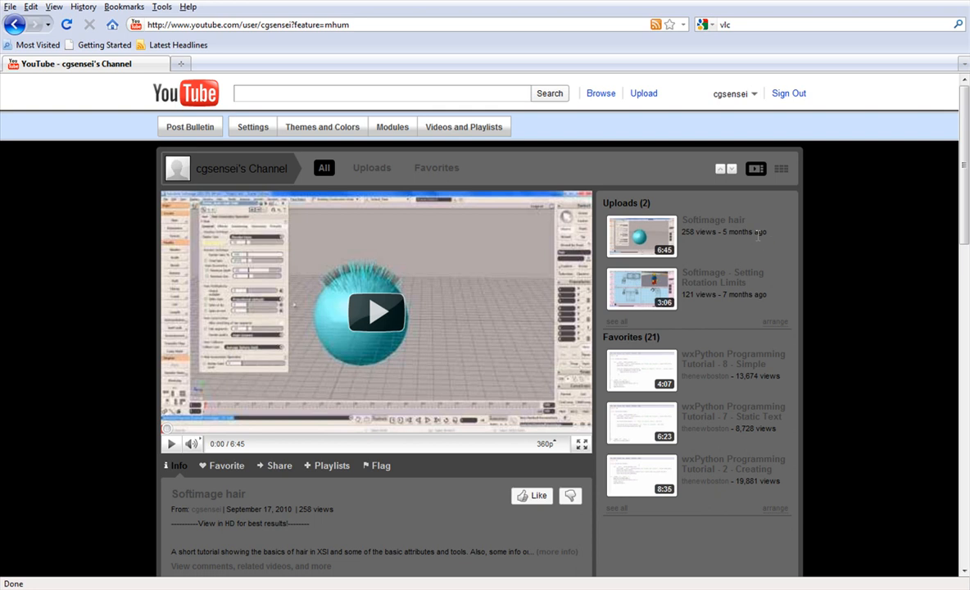